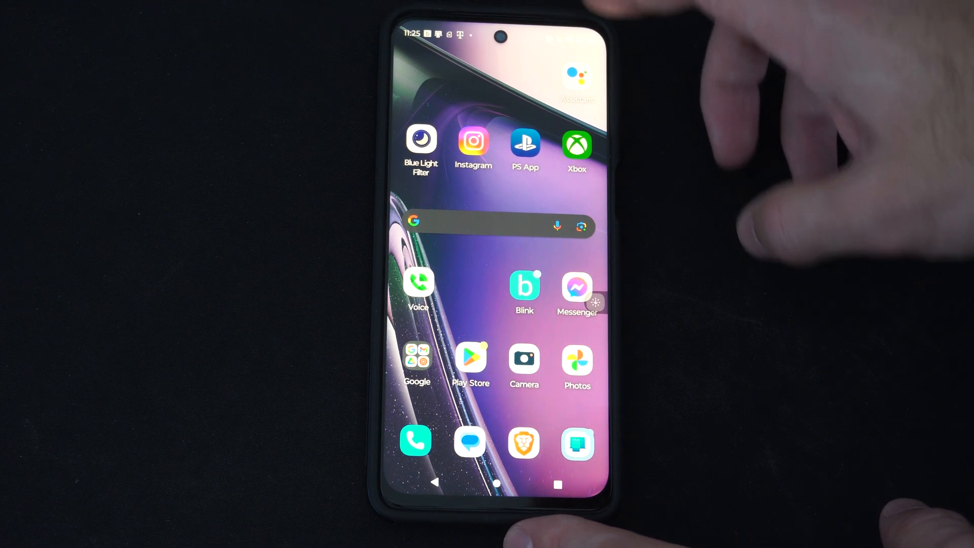
# Expand the Quick Settings panel showing Wi-Fi, Bluetooth, Do Not Disturb and flashlight toggles
pyautogui.click(415, 441)
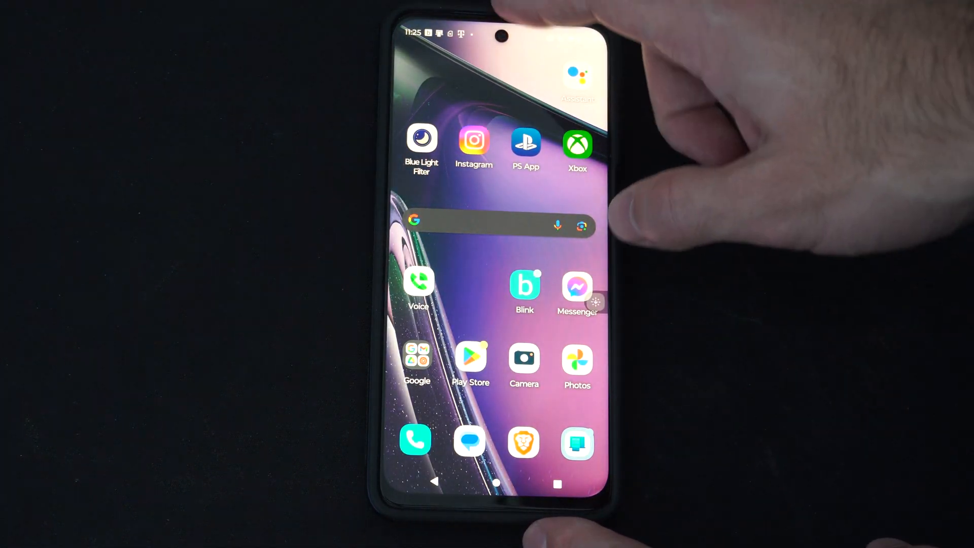
pyautogui.scroll(-3)
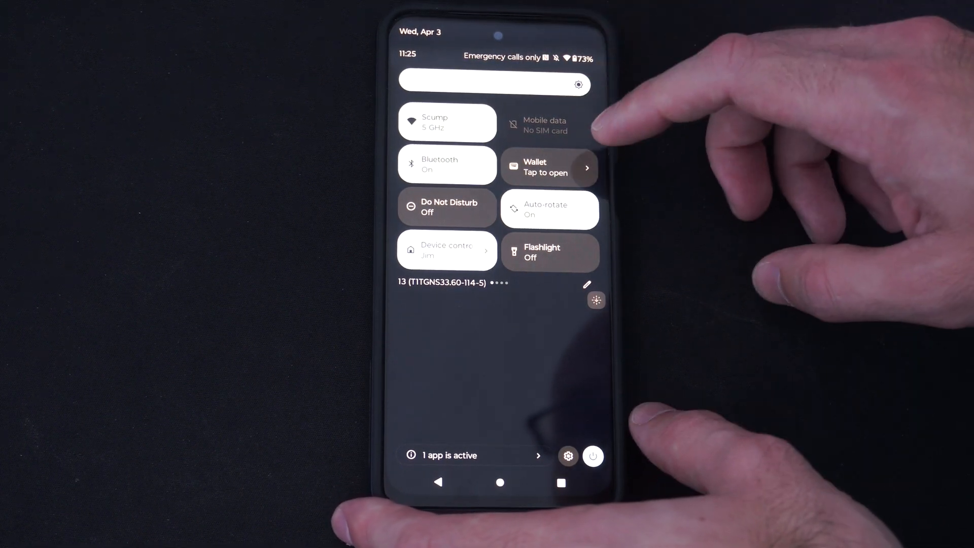
pyautogui.hscroll(-3)
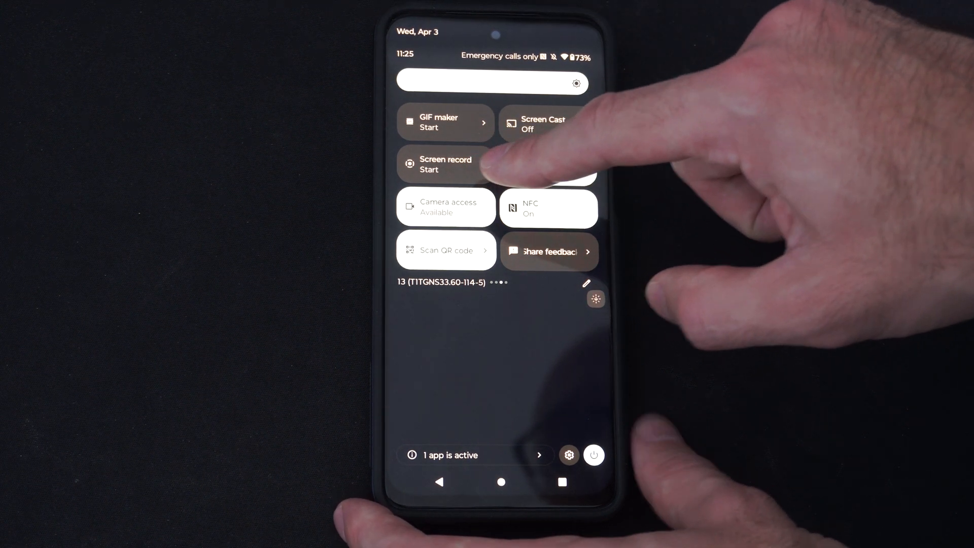
pyautogui.click(445, 165)
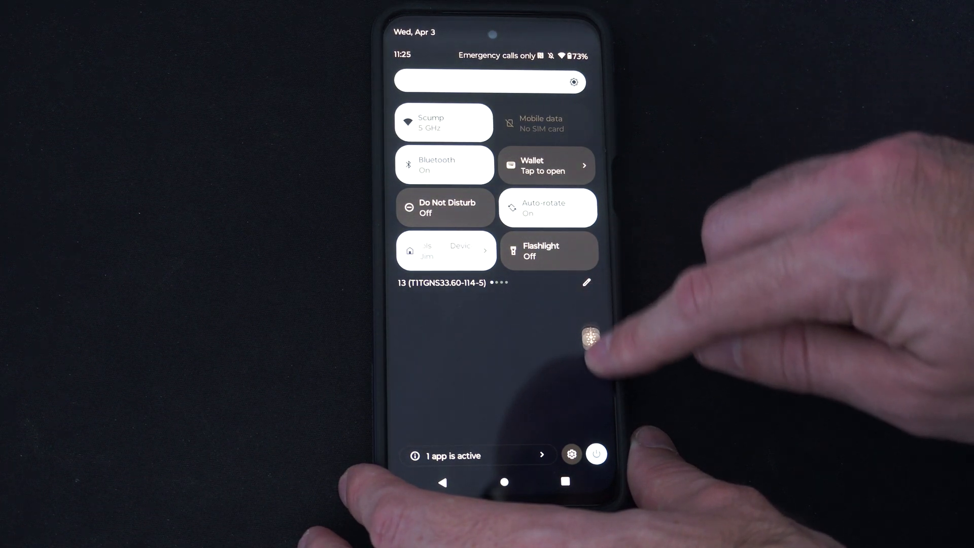
# Enter the tile editor and place the Calculator tile at the end of the active tiles
pyautogui.click(587, 284)
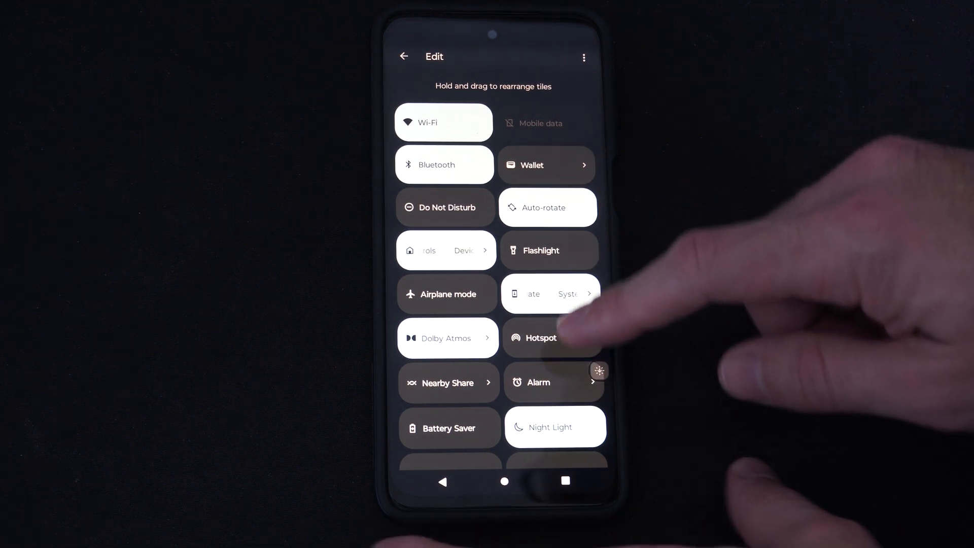
pyautogui.scroll(-3)
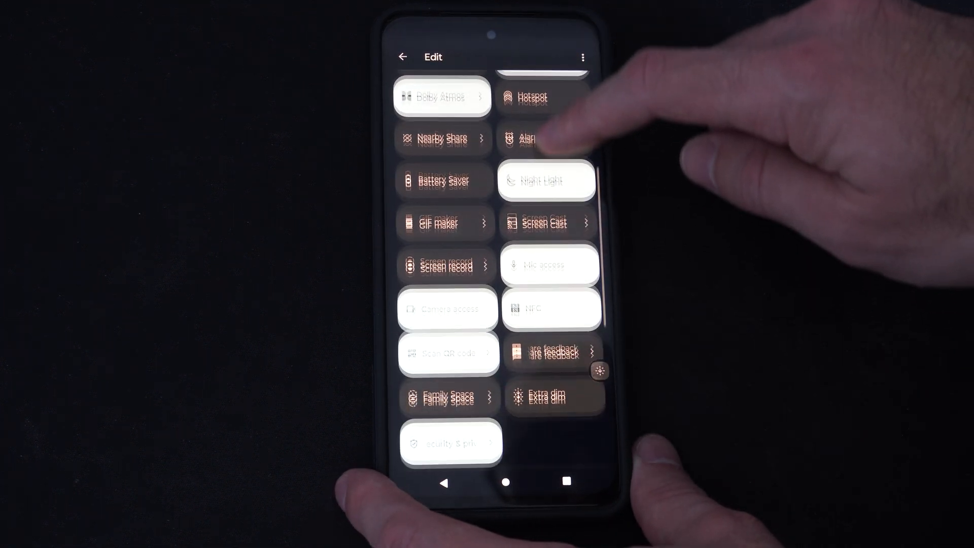
pyautogui.scroll(-3)
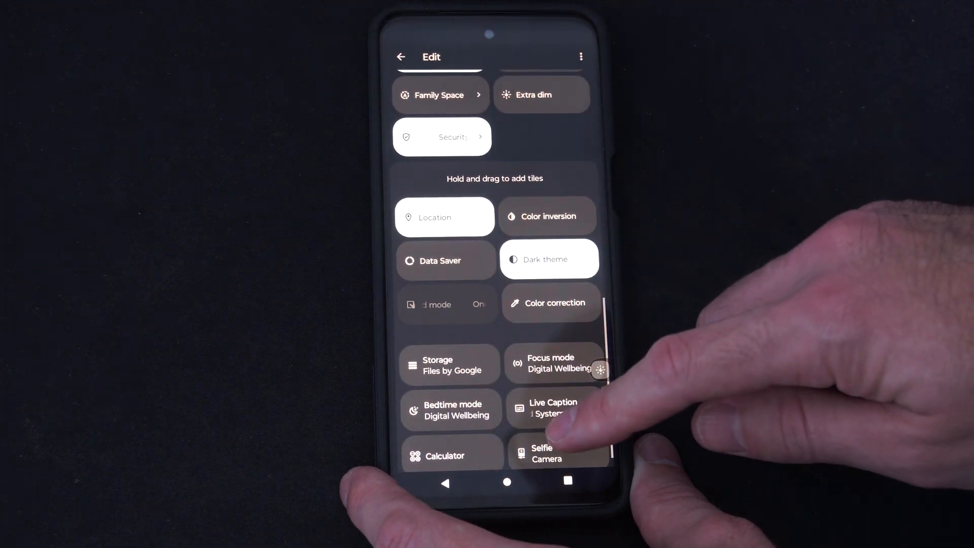
pyautogui.scroll(3)
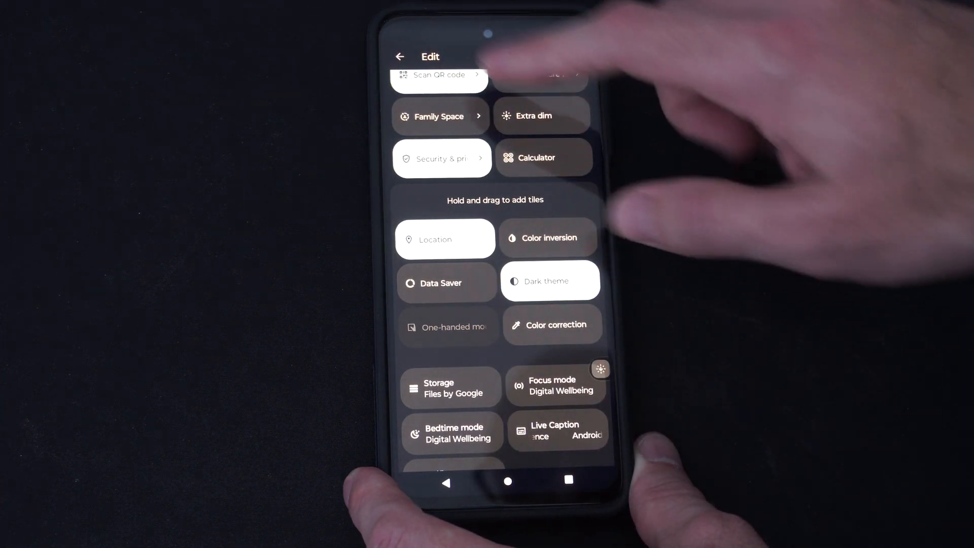
# Leave the editor, reach the Screen record tile and confirm Start in the recording prompt
pyautogui.click(400, 57)
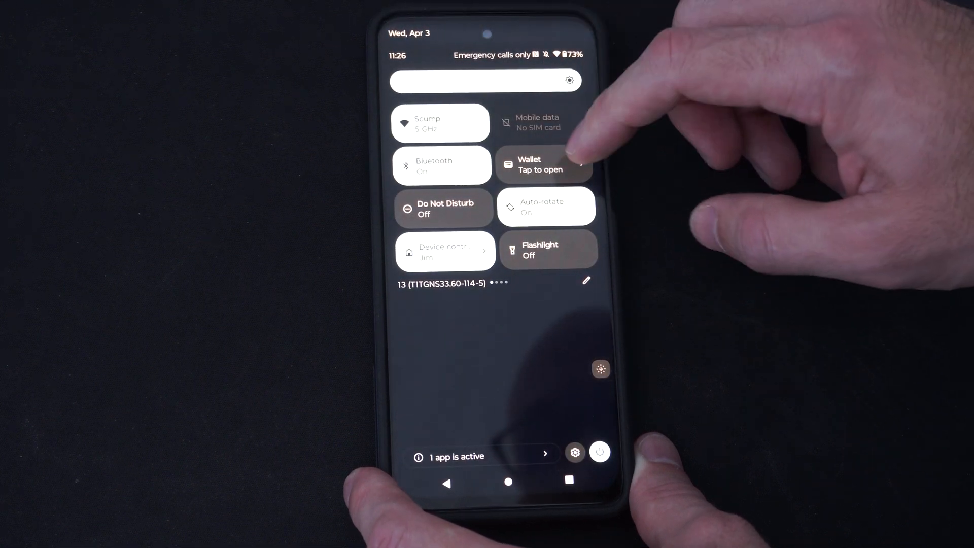
pyautogui.hscroll(-3)
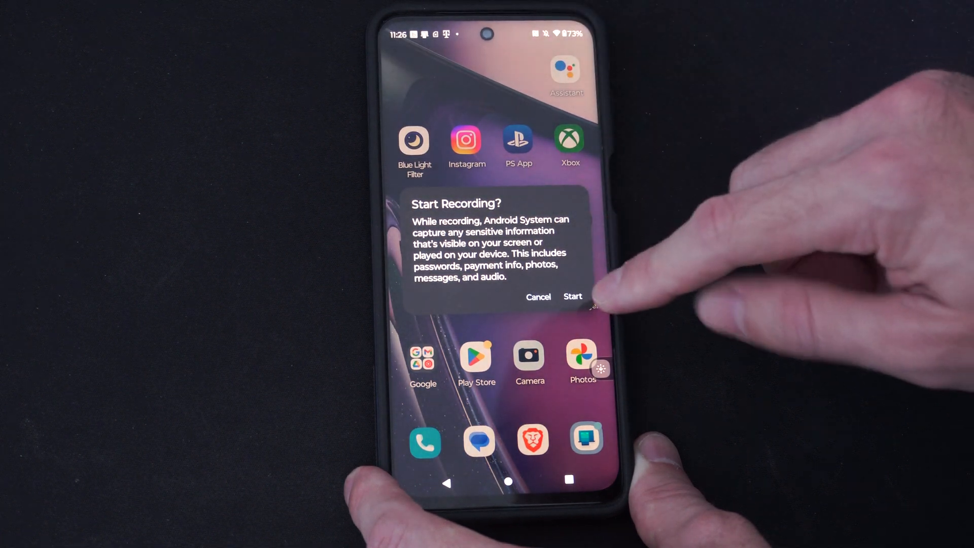
pyautogui.click(572, 296)
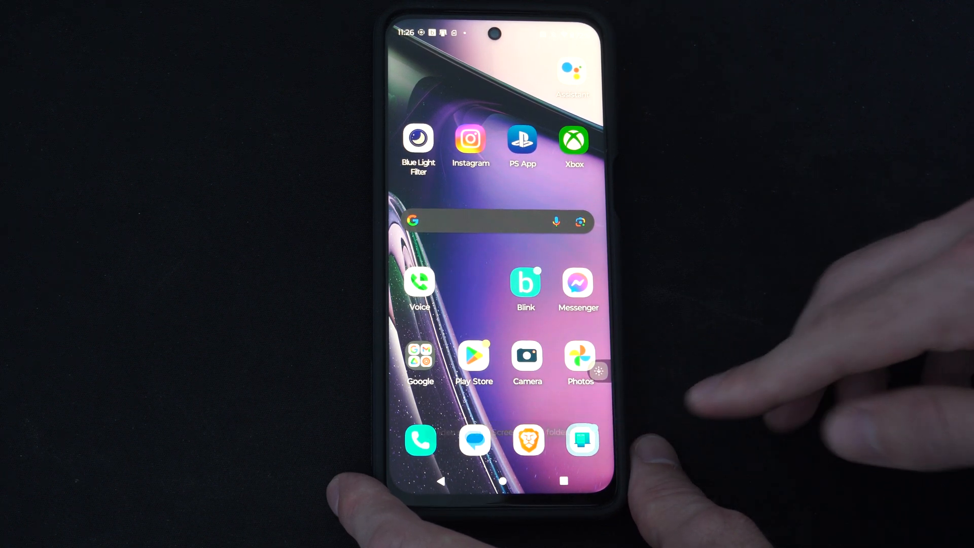
pyautogui.moveTo(746, 280)
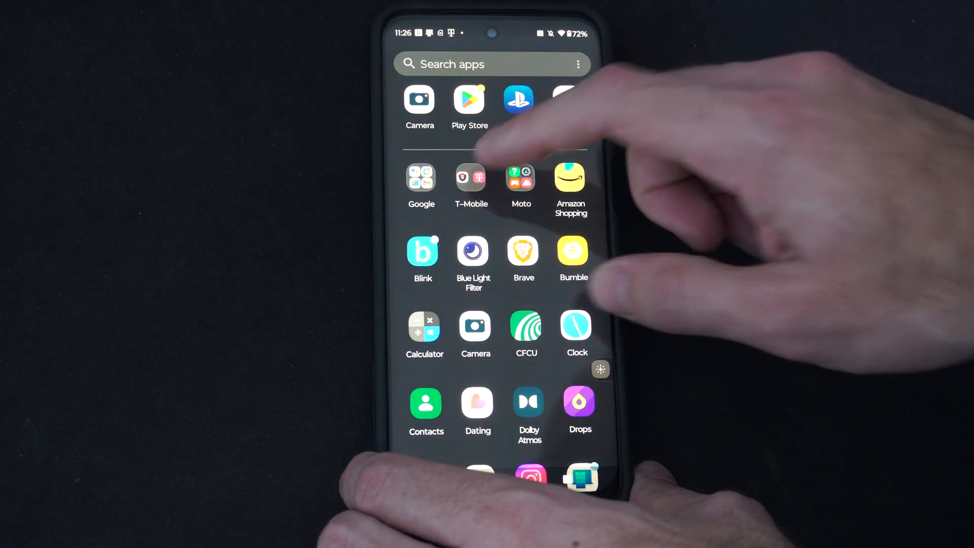
# Launch Files by Google and dismiss the Nearby Share notice to show recent screen recordings
pyautogui.click(422, 181)
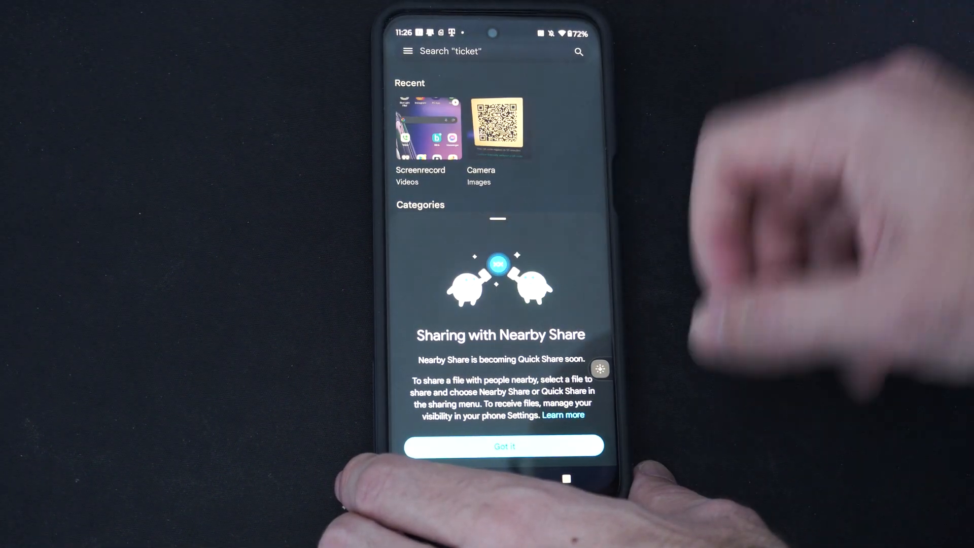
pyautogui.click(504, 446)
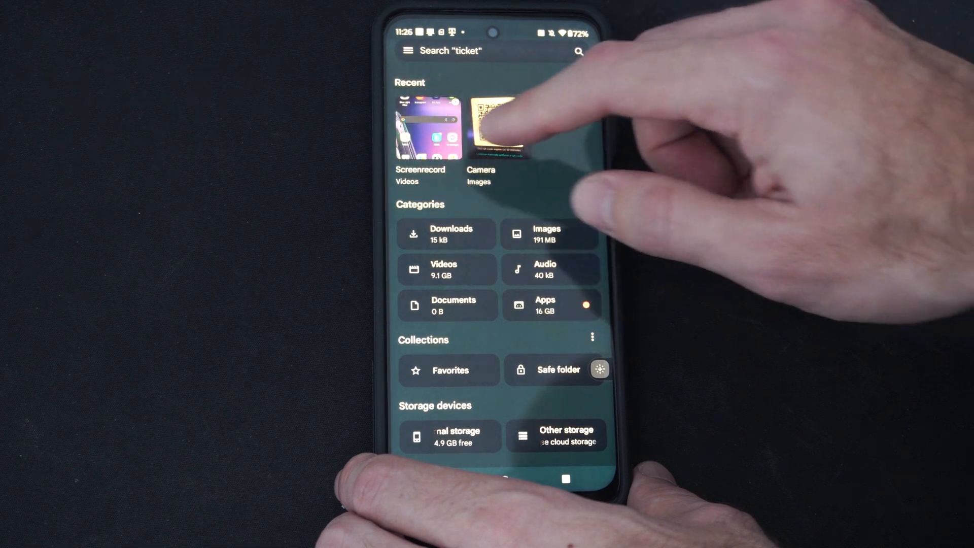